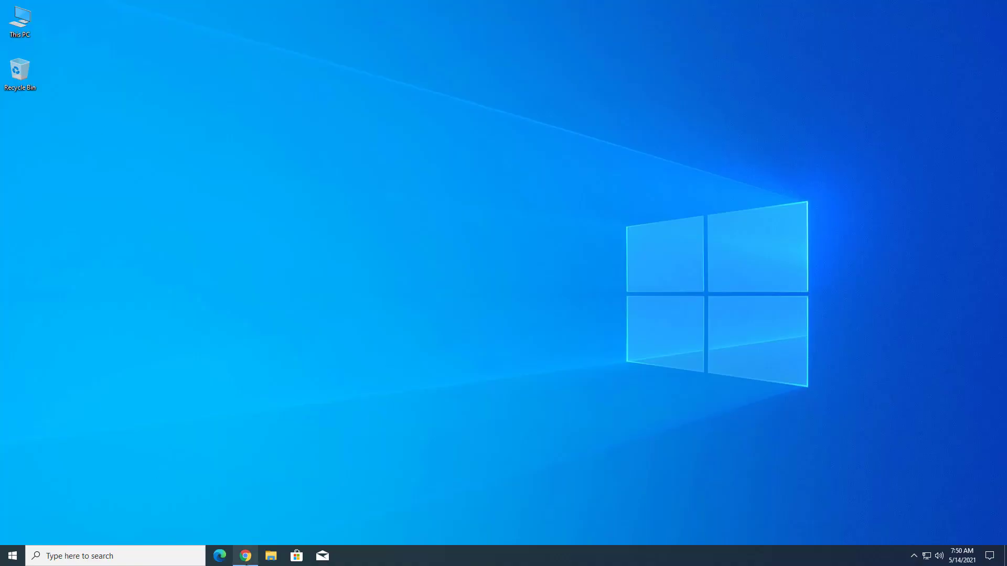
Step: Start downloading the MiniTool Partition Wizard Free installer from its product page via Download Now
{"action": "left_click", "coordinate": [244, 556]}
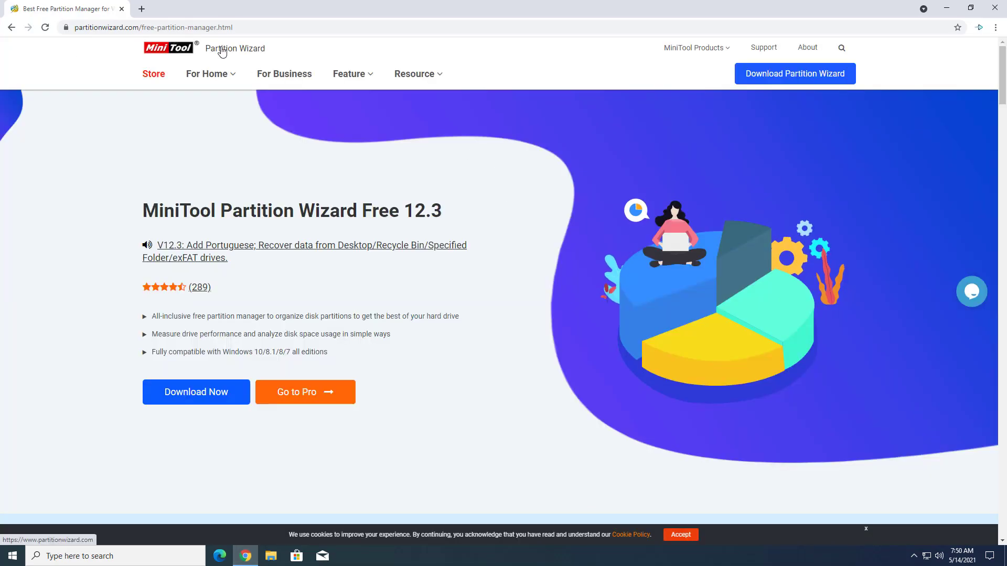
{"action": "scroll", "scroll_direction": "down", "scroll_amount": 3}
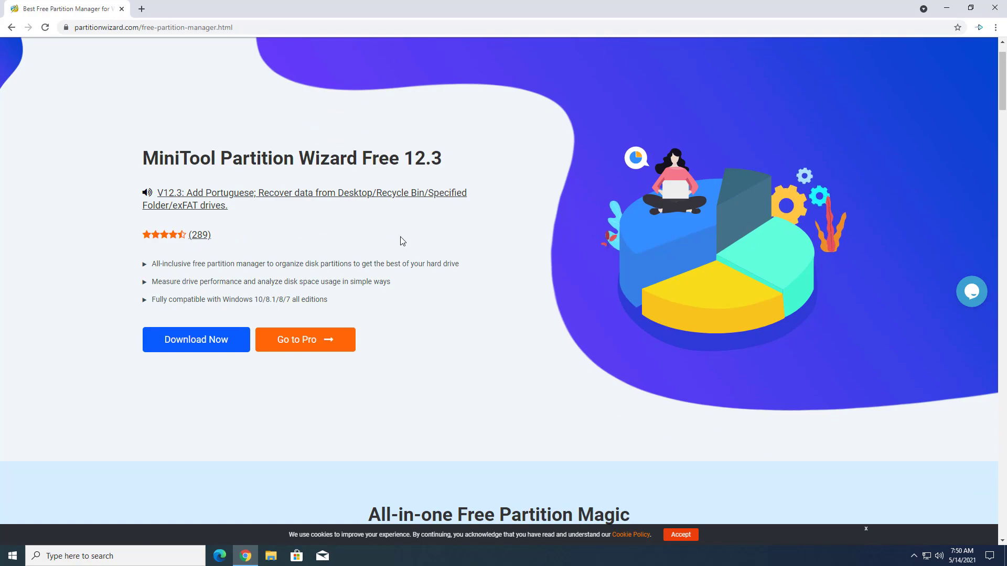
{"action": "scroll", "scroll_direction": "down", "scroll_amount": 3}
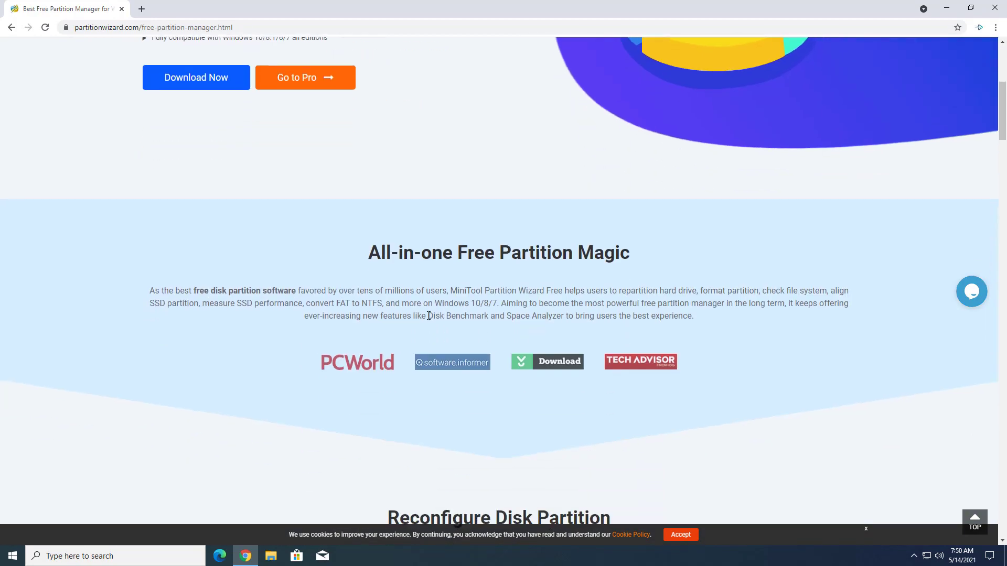
{"action": "scroll", "scroll_direction": "up", "scroll_amount": 3}
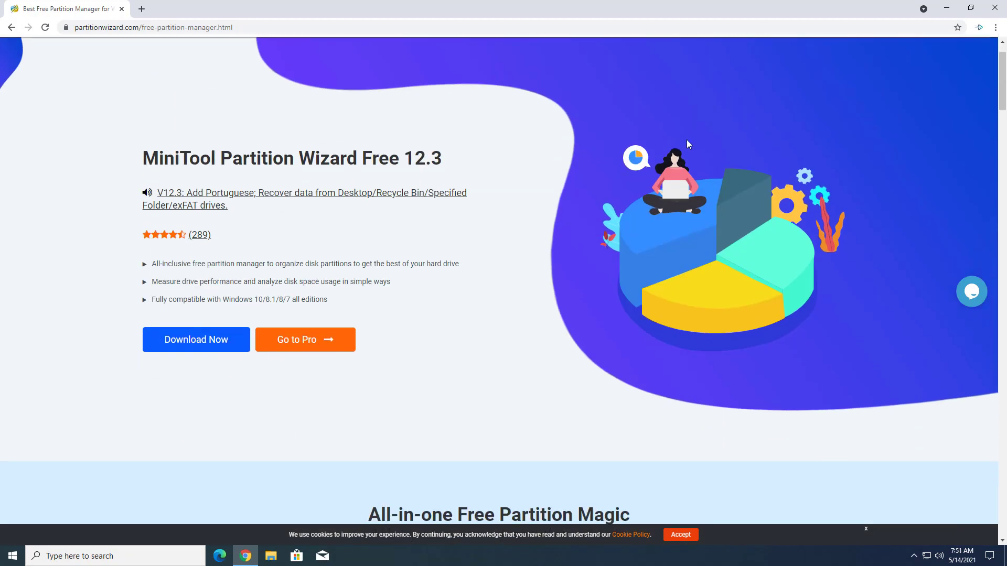
{"action": "left_click", "coordinate": [196, 339]}
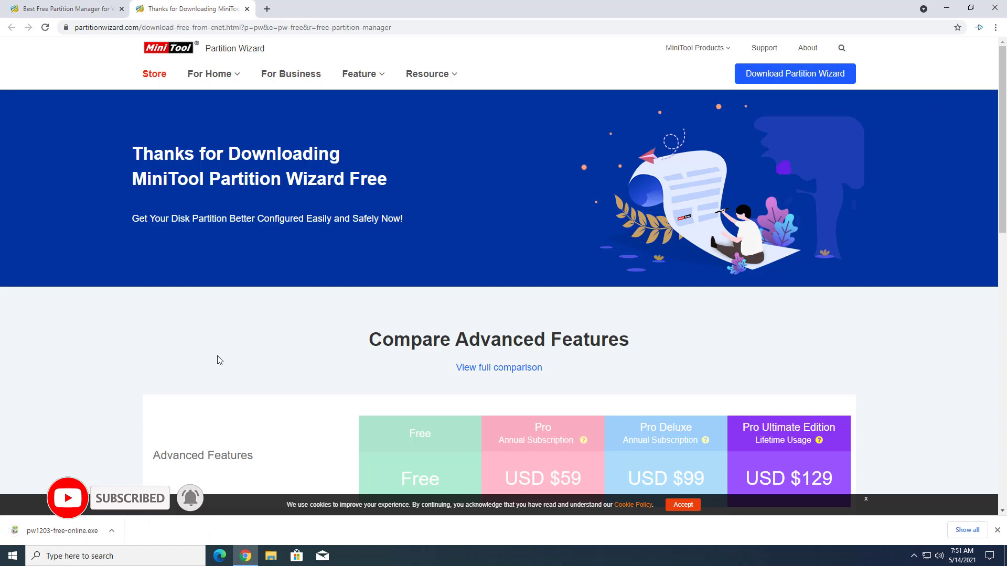
Step: Run the downloaded installer, allow UAC, and keep English as the setup language
{"action": "left_click", "coordinate": [64, 531]}
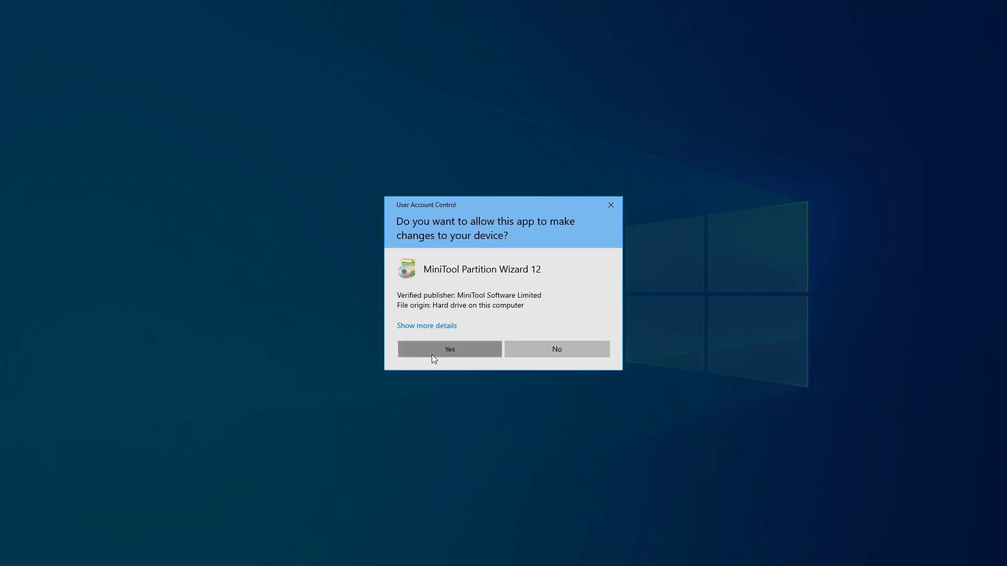
{"action": "left_click", "coordinate": [449, 349]}
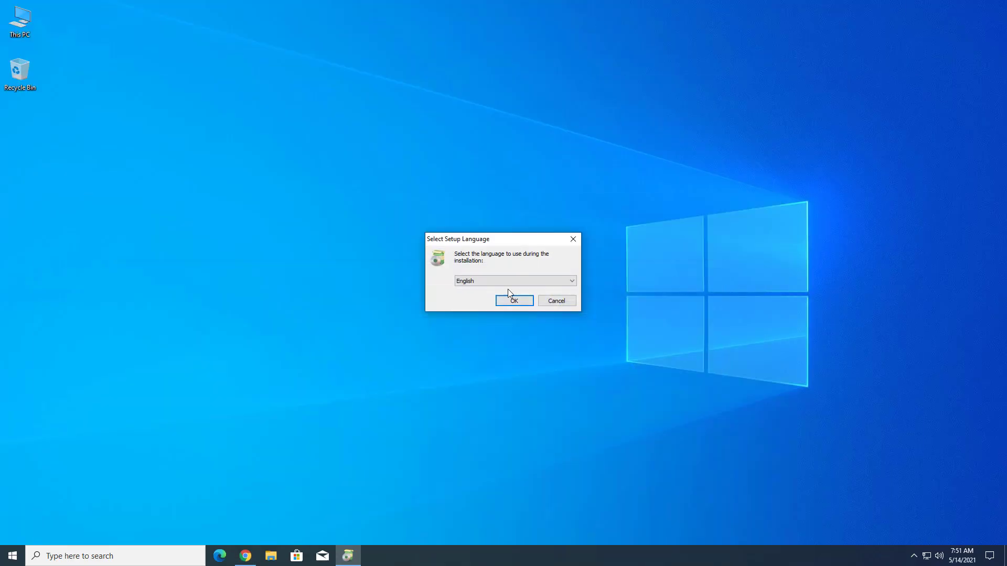
{"action": "left_click", "coordinate": [513, 301]}
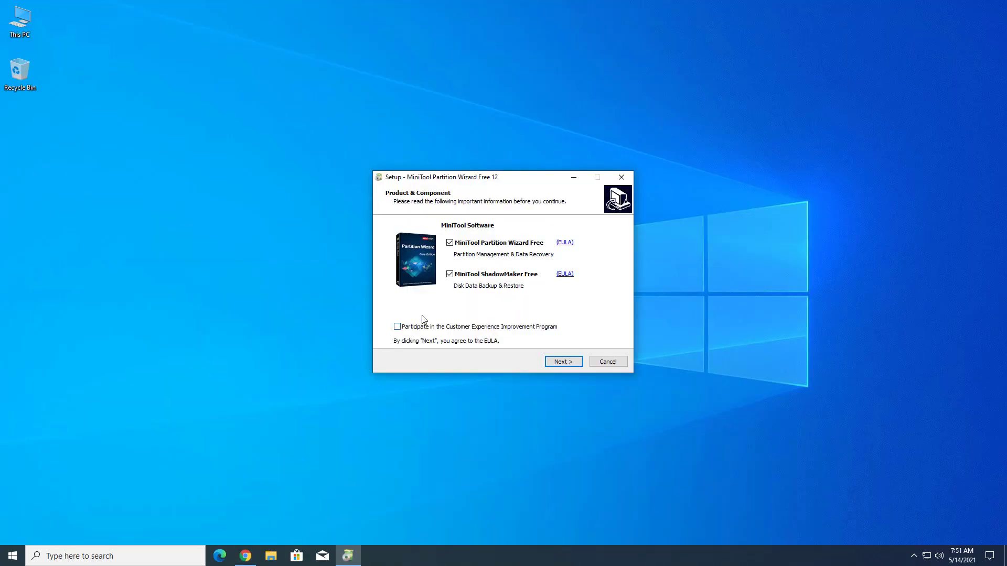
Step: Install without ShadowMaker Free into the default folder and turn off launching after setup
{"action": "left_click", "coordinate": [450, 273]}
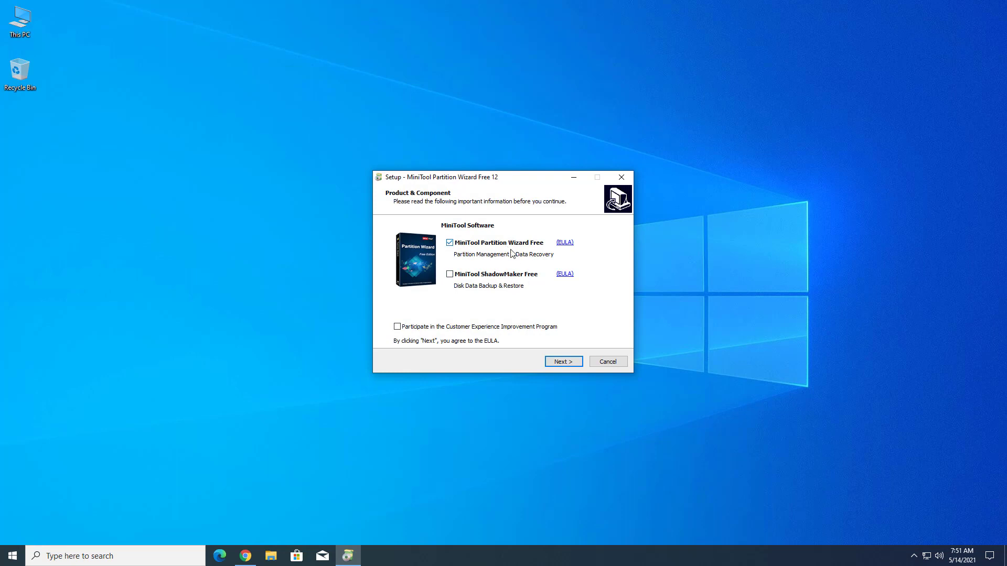
{"action": "left_click", "coordinate": [562, 361]}
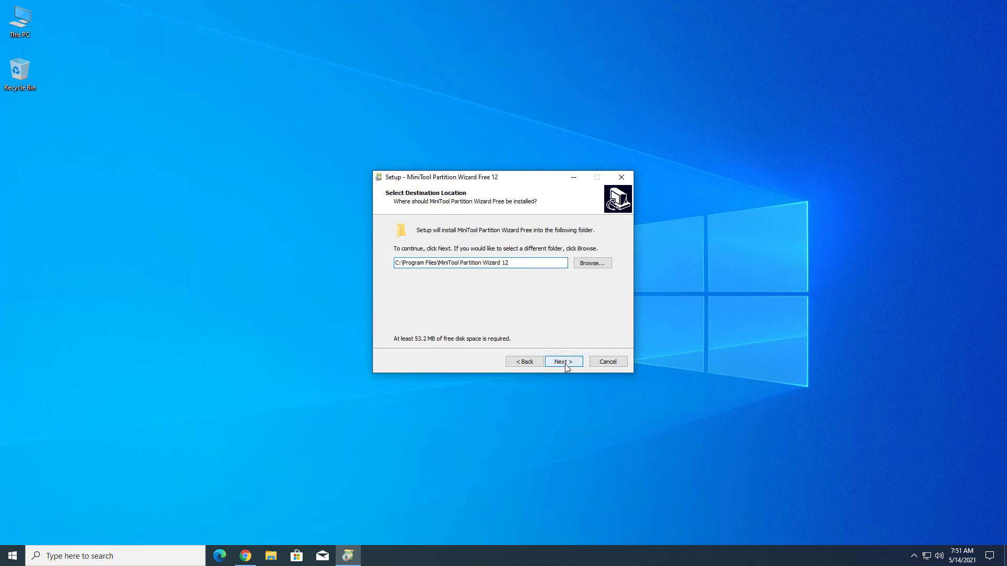
{"action": "left_click", "coordinate": [562, 362]}
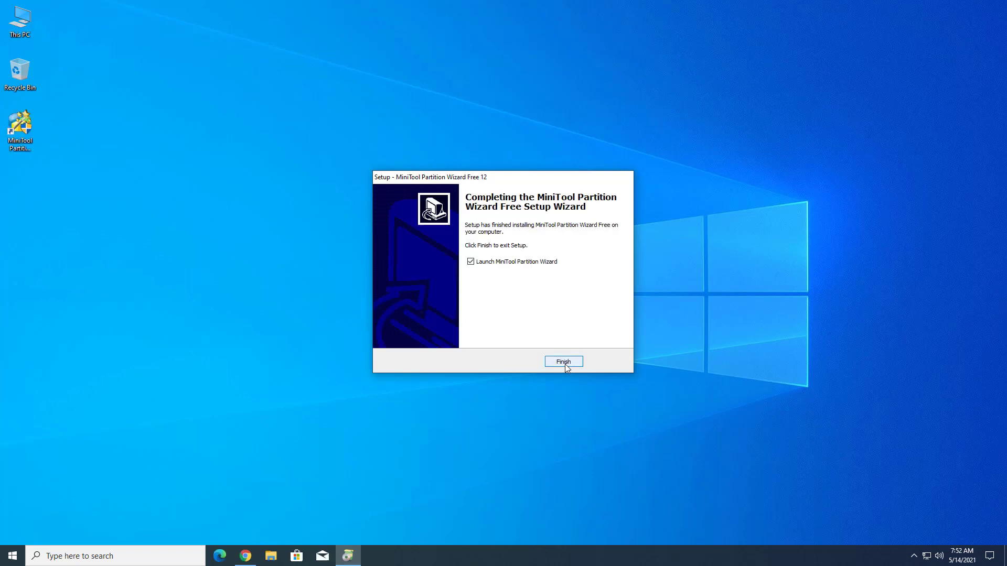
{"action": "left_click", "coordinate": [470, 261]}
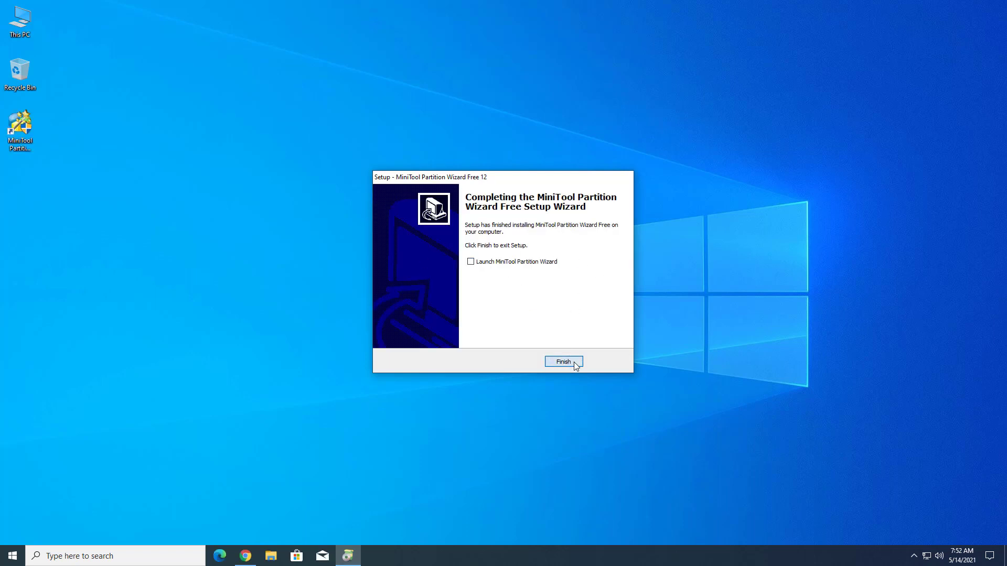
Step: Finish setup, then review Disk 0's EFI, C: and recovery partitions in Disk Management and close it
{"action": "left_click", "coordinate": [562, 362]}
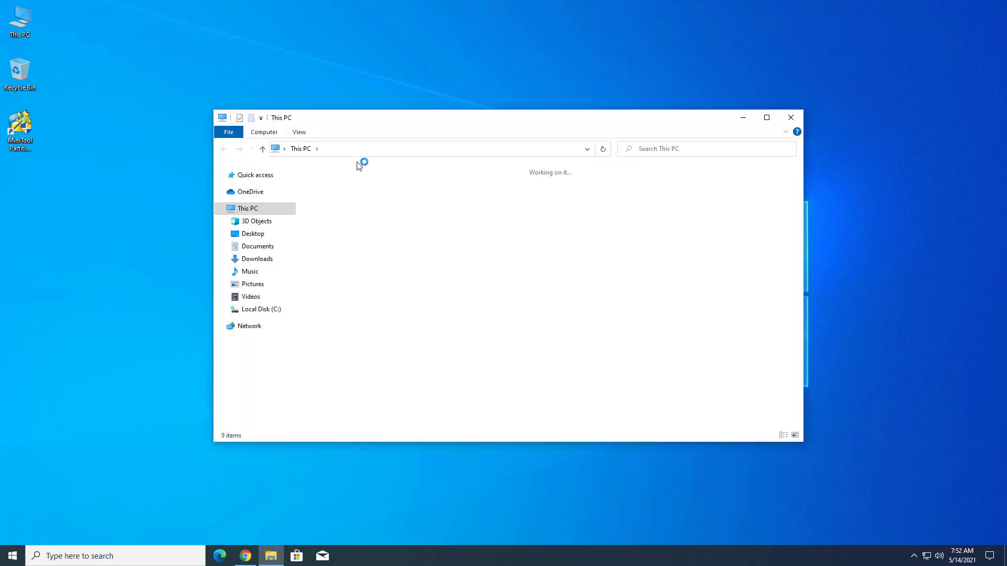
{"action": "left_click", "coordinate": [366, 293]}
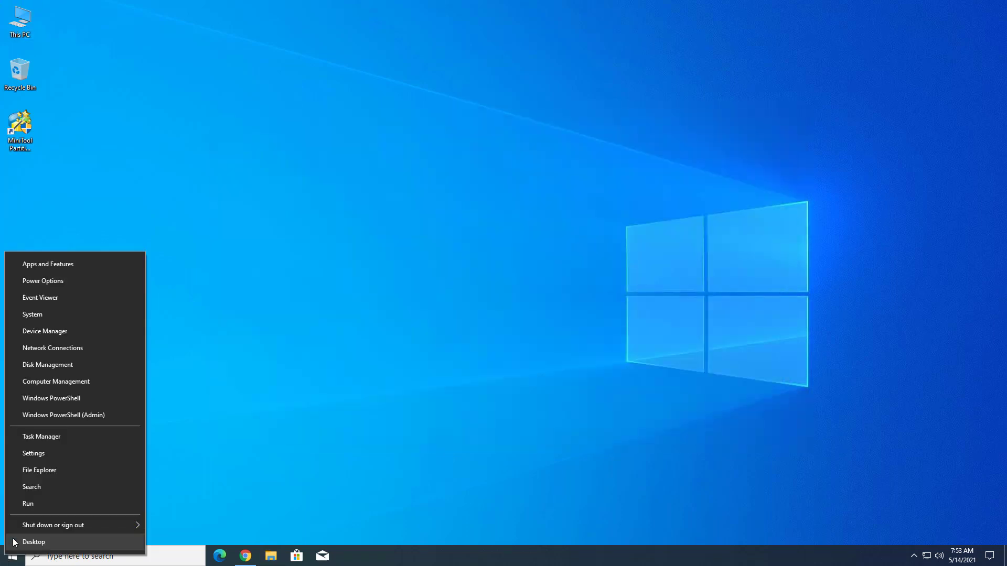
{"action": "left_click", "coordinate": [564, 349]}
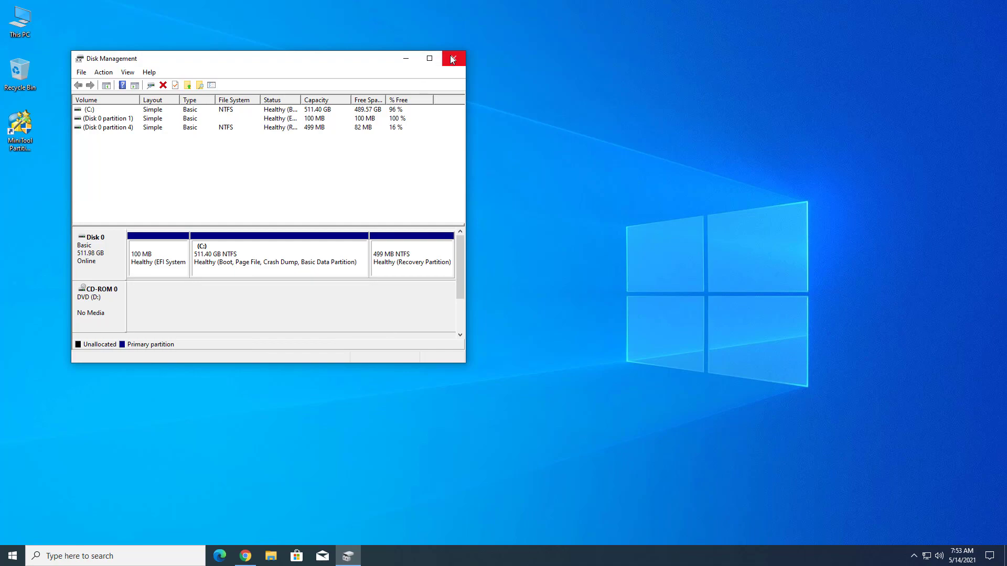
{"action": "left_click", "coordinate": [453, 59]}
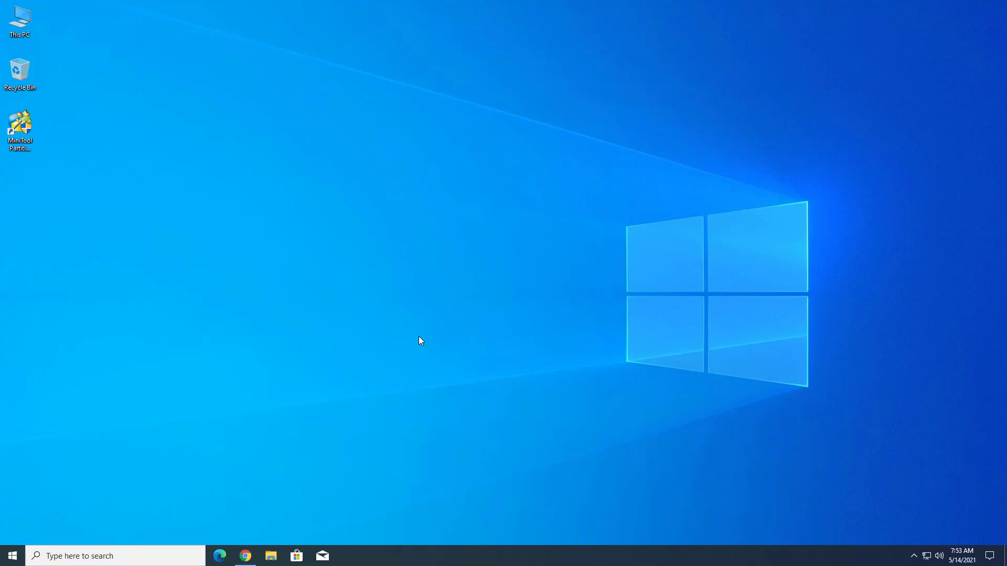
Step: Launch Partition Wizard and show the context menu of actions for the C: partition
{"action": "double_click", "coordinate": [20, 125]}
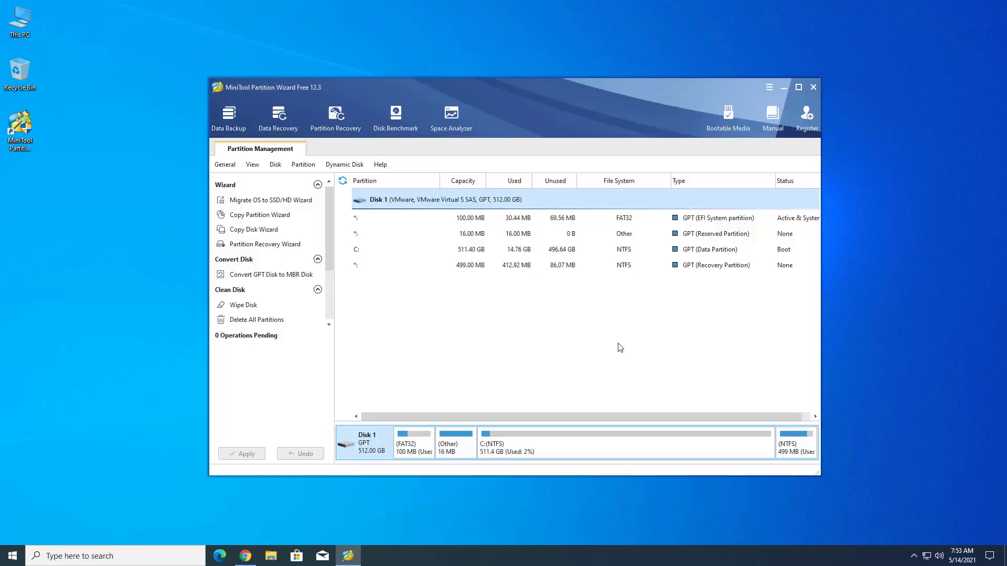
{"action": "mouse_move", "coordinate": [496, 278]}
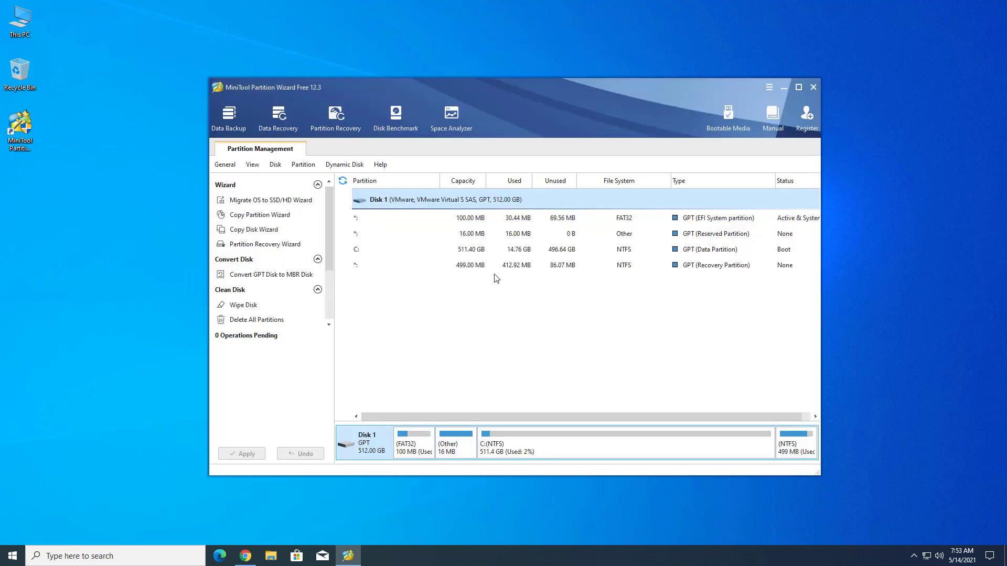
{"action": "left_click", "coordinate": [468, 249]}
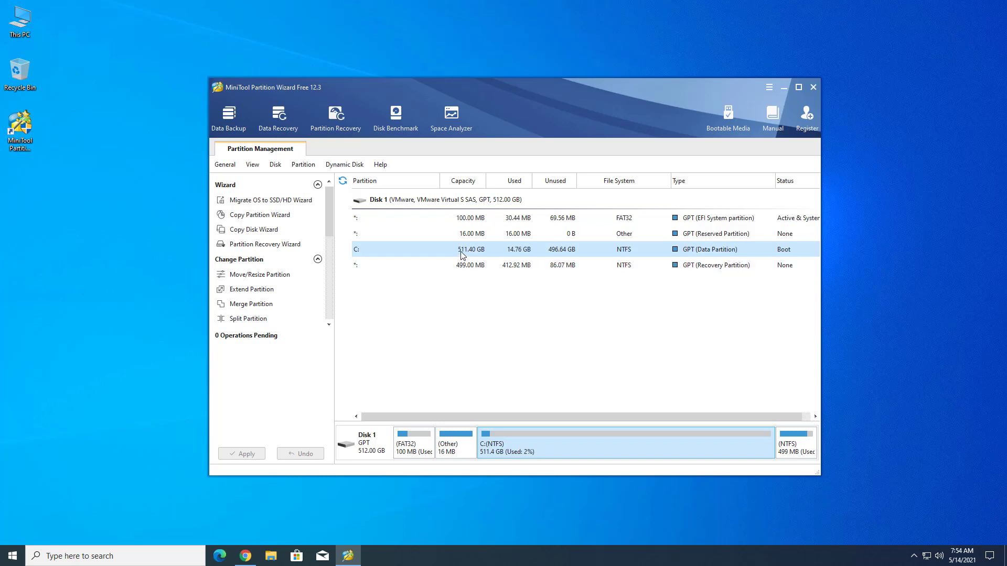
{"action": "right_click", "coordinate": [463, 250]}
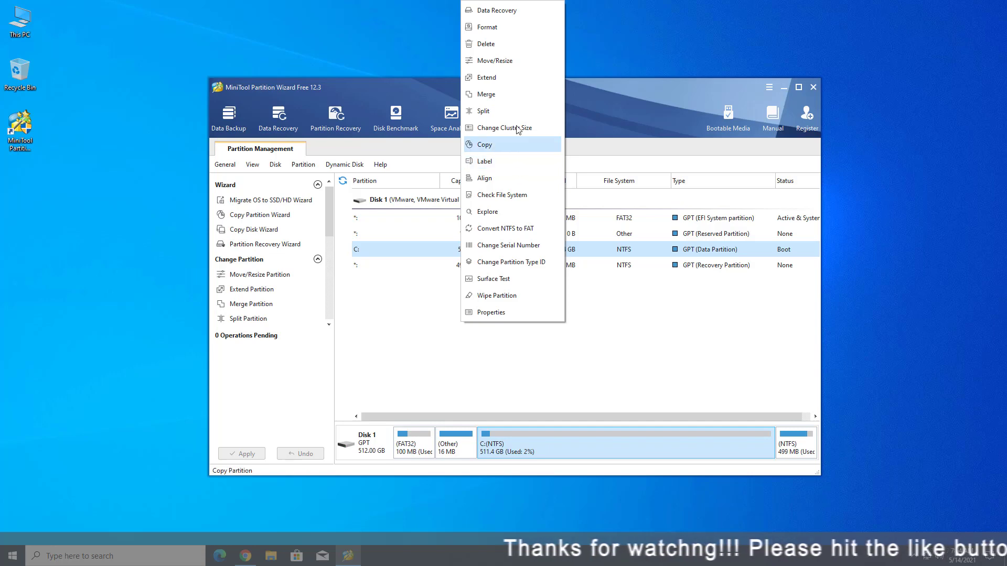
{"action": "mouse_move", "coordinate": [493, 60]}
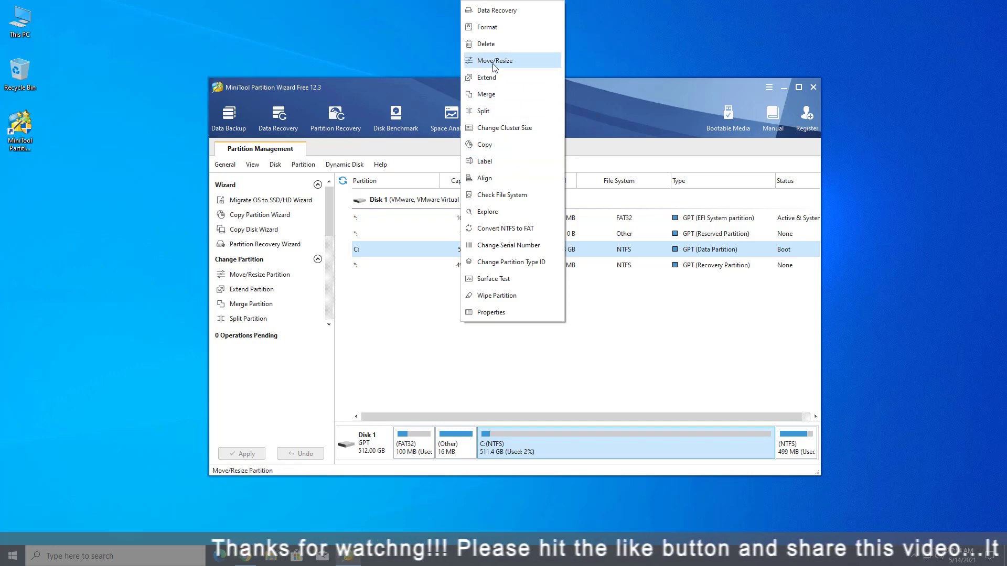
Step: Move/Resize C: down to 135.13 GB, leaving 376.27 GB unallocated as a pending operation
{"action": "left_click", "coordinate": [492, 61]}
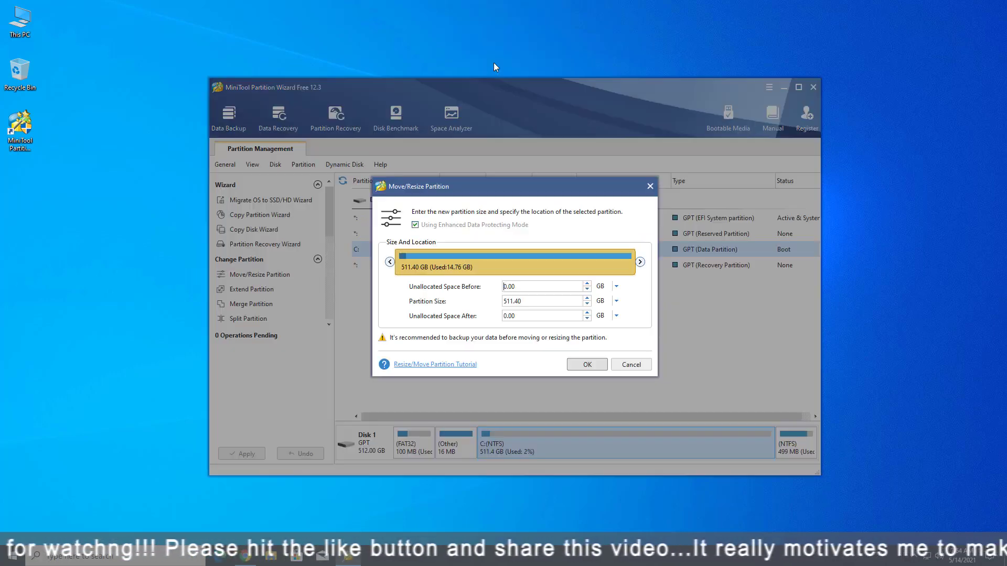
{"action": "left_click_drag", "start_coordinate": [635, 262], "coordinate": [532, 262]}
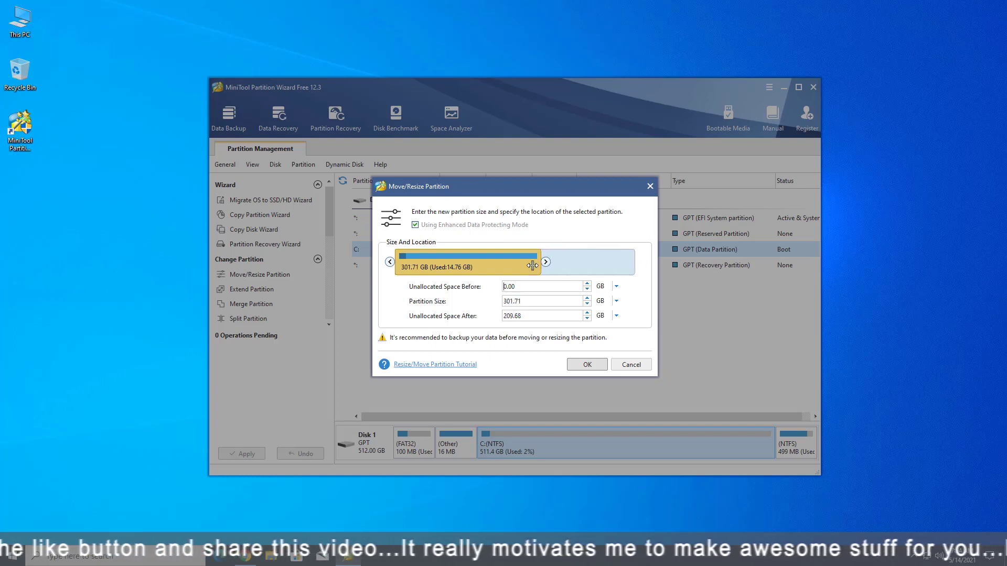
{"action": "left_click_drag", "start_coordinate": [531, 265], "coordinate": [454, 263]}
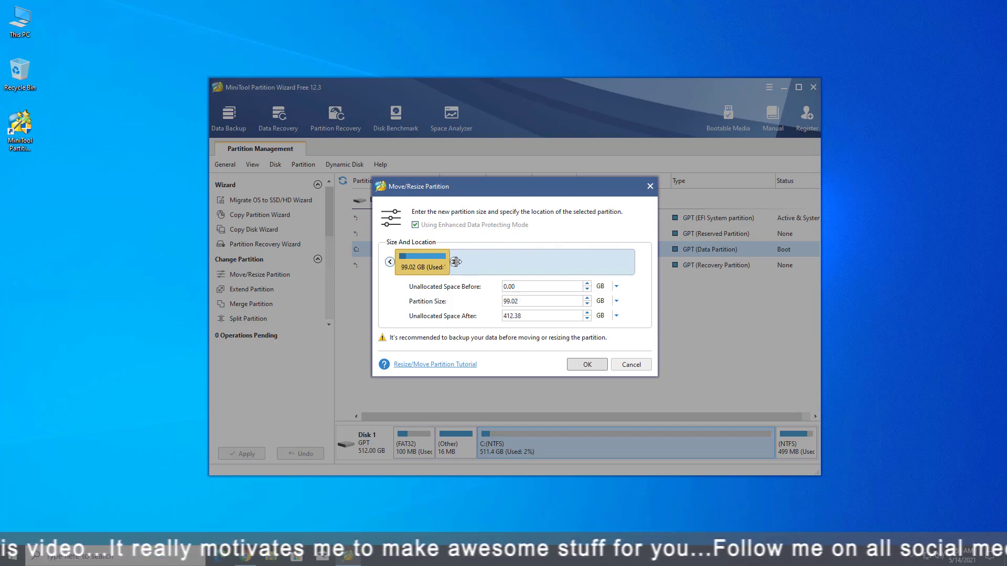
{"action": "left_click_drag", "start_coordinate": [456, 261], "coordinate": [471, 261]}
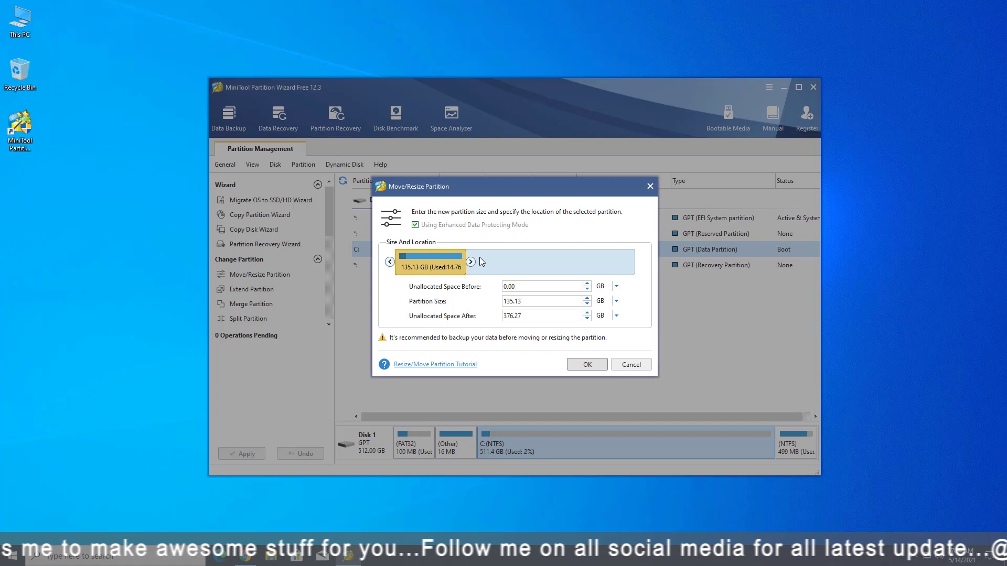
{"action": "left_click", "coordinate": [585, 364]}
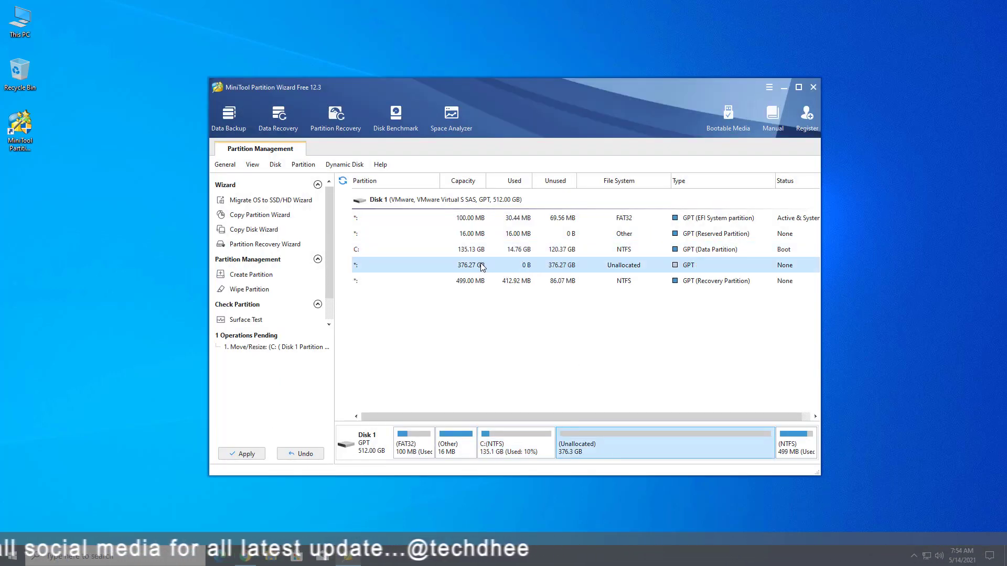
Step: Create an NTFS partition E: of 193.48 GB in the unallocated space
{"action": "right_click", "coordinate": [450, 264]}
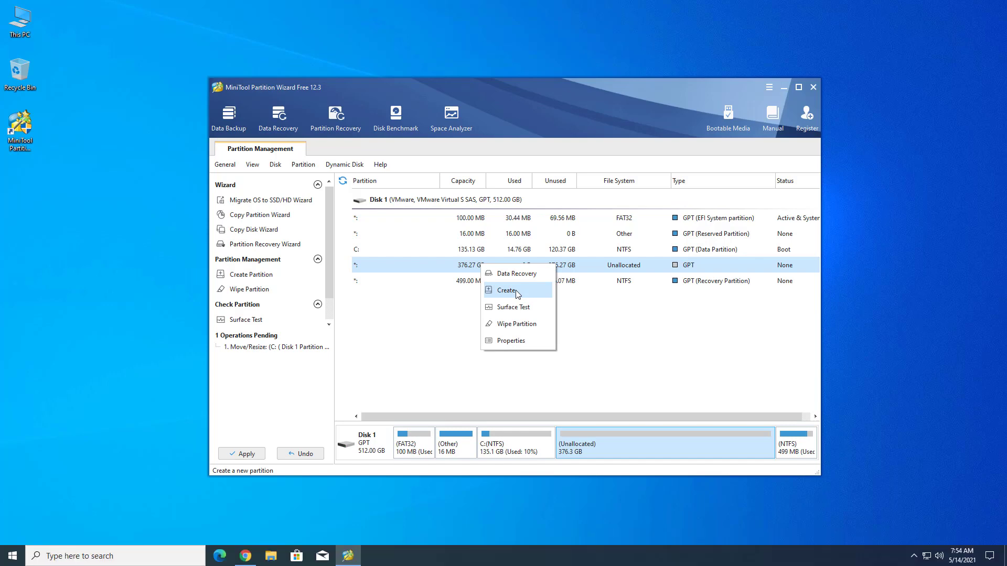
{"action": "left_click", "coordinate": [507, 291]}
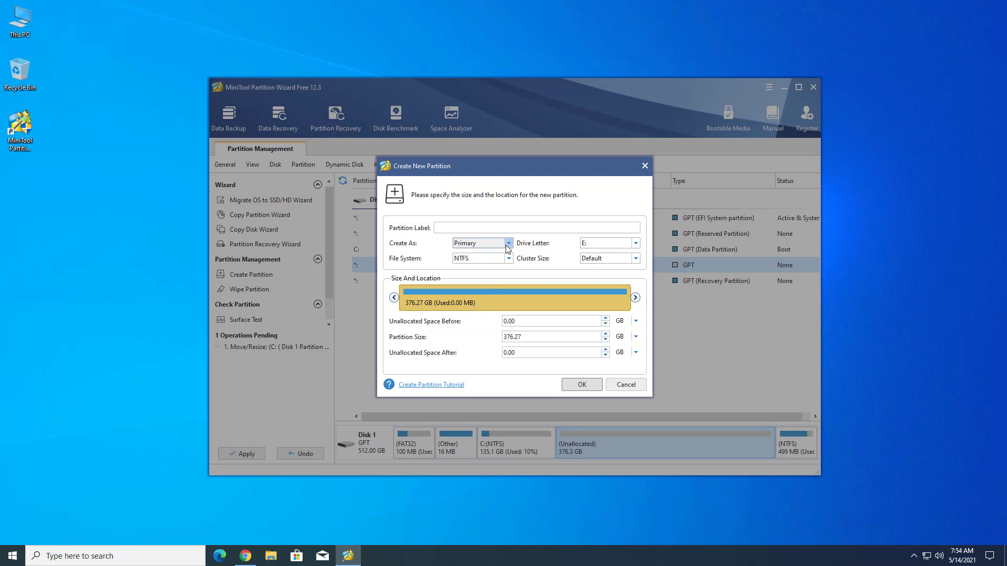
{"action": "left_click_drag", "start_coordinate": [633, 297], "coordinate": [571, 297]}
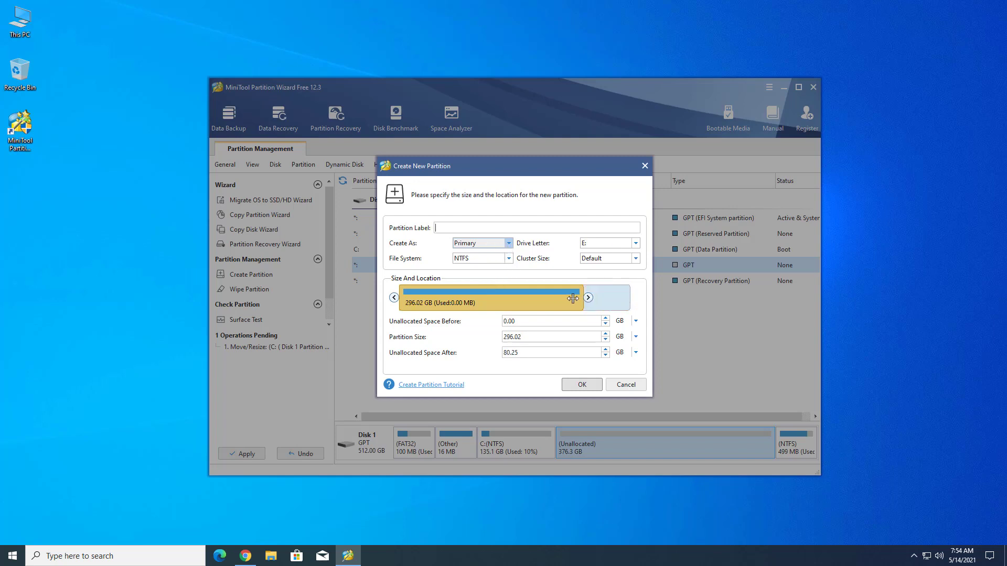
{"action": "left_click", "coordinate": [580, 384]}
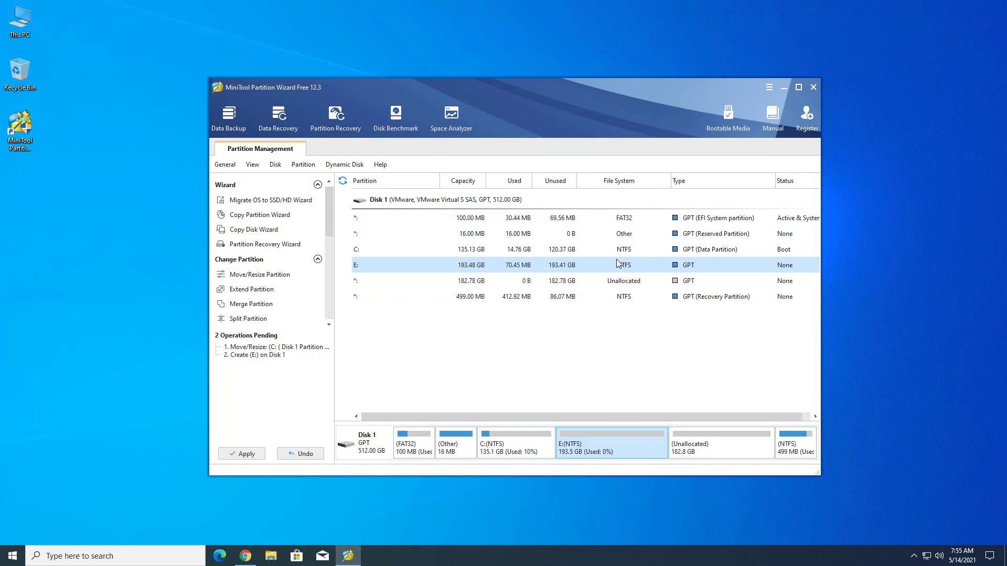
Step: Create a second NTFS partition F: filling the remaining 182.78 GB
{"action": "left_click", "coordinate": [468, 281]}
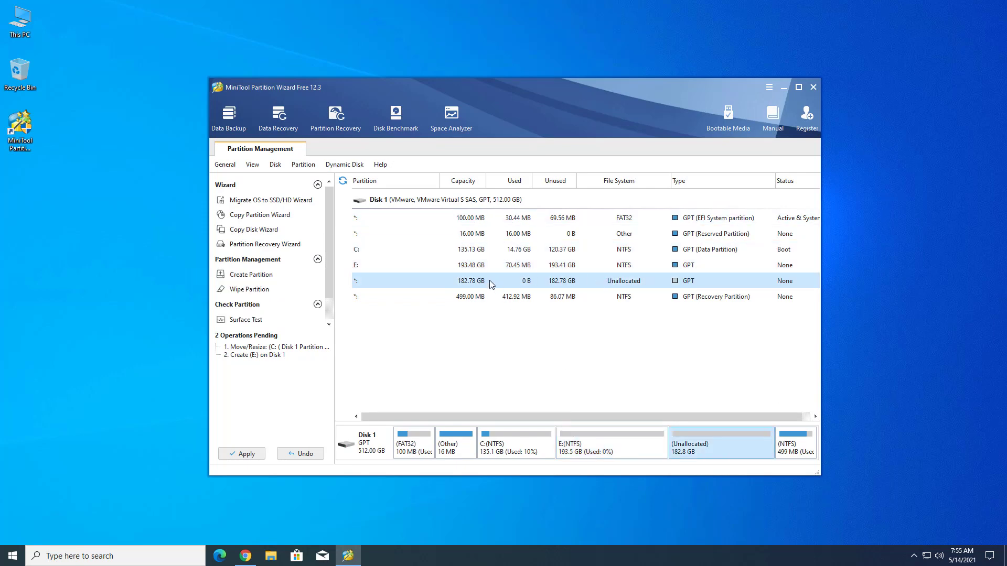
{"action": "left_click", "coordinate": [249, 274]}
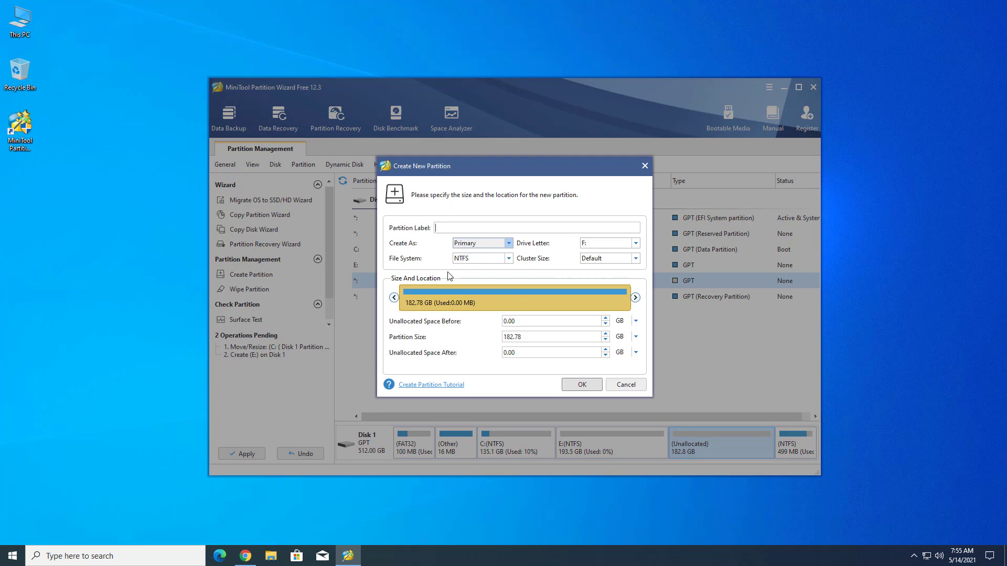
{"action": "left_click", "coordinate": [580, 384]}
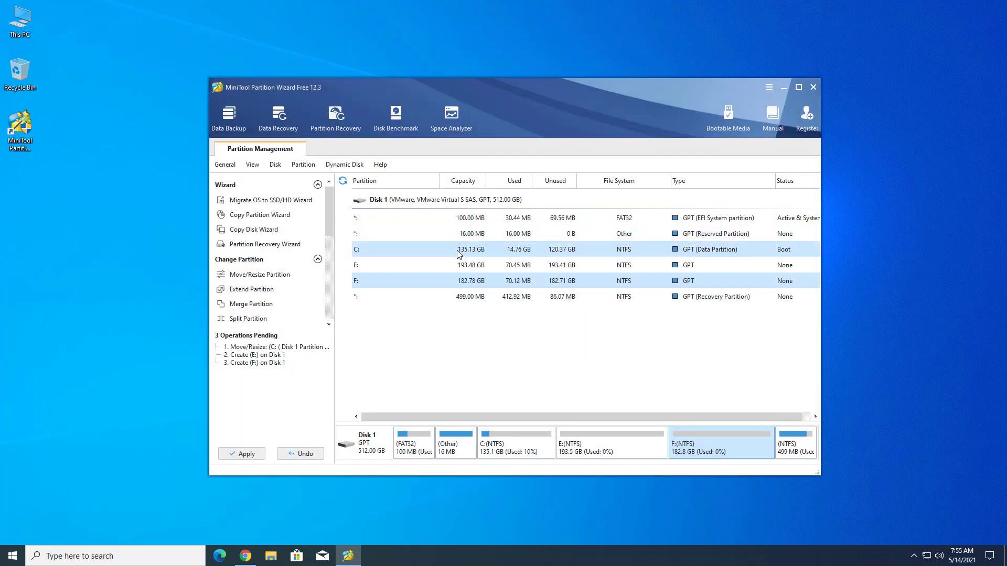
{"action": "mouse_move", "coordinate": [362, 256]}
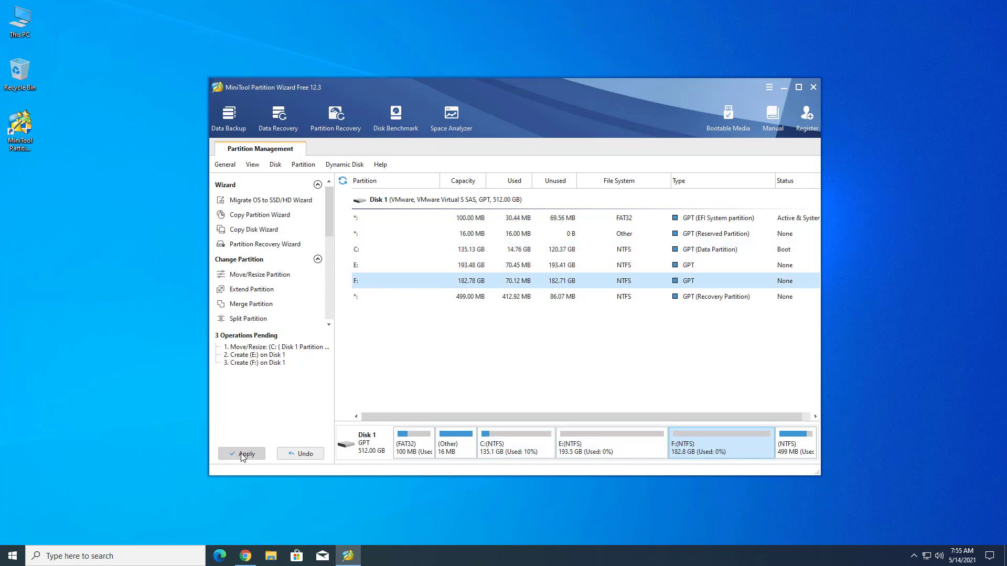
Step: Apply the three pending operations and choose Restart Now to complete them
{"action": "left_click", "coordinate": [242, 453]}
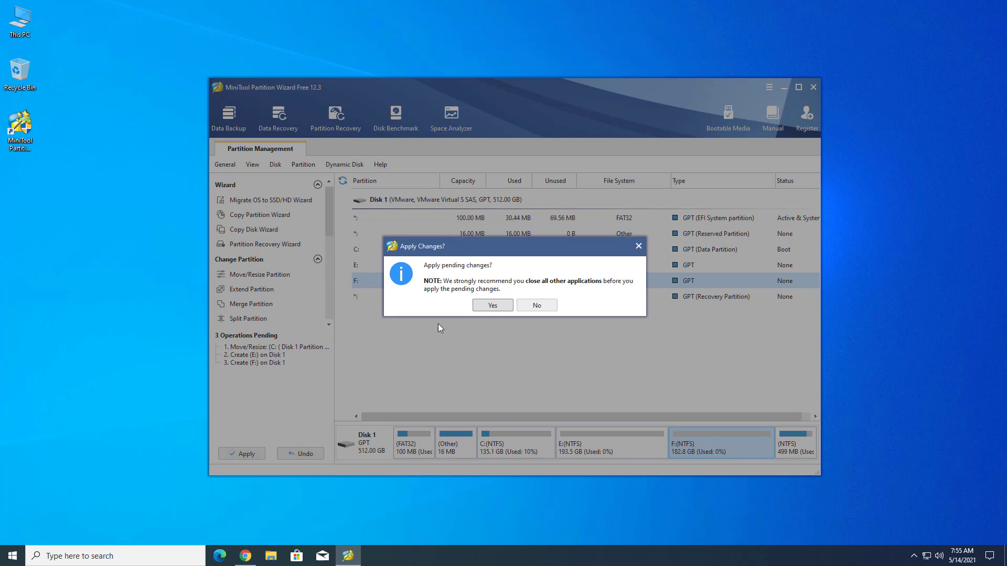
{"action": "left_click", "coordinate": [492, 305]}
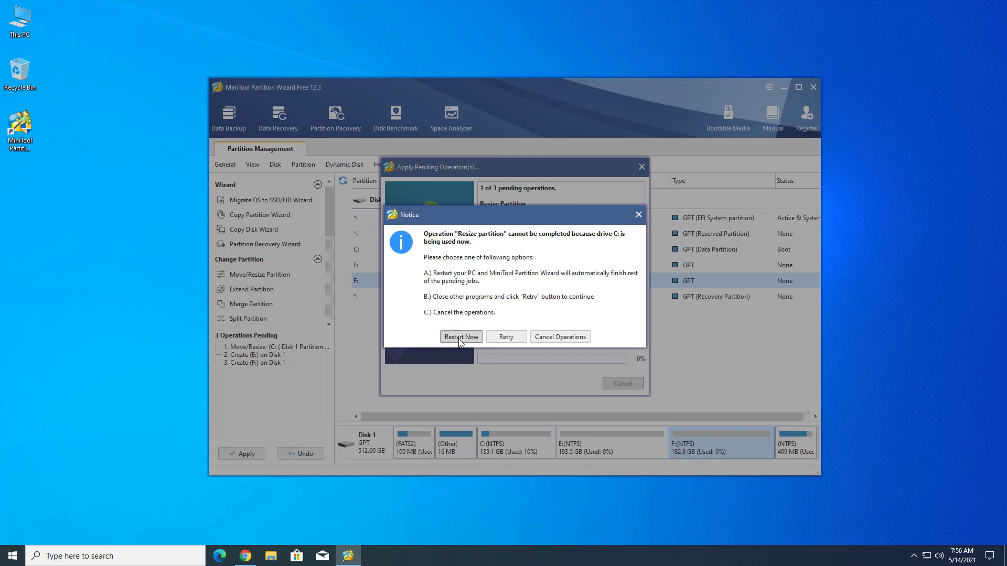
{"action": "left_click", "coordinate": [460, 336]}
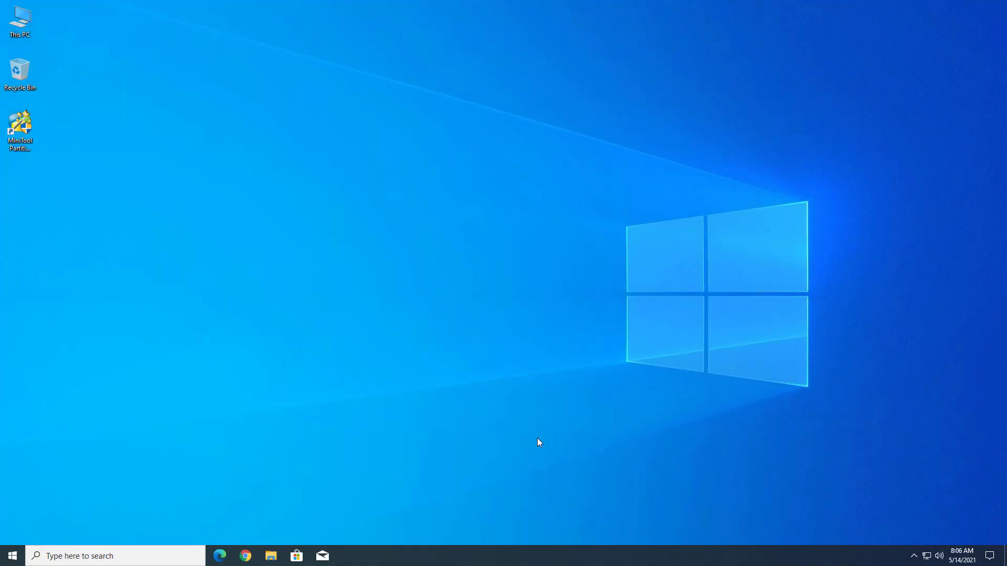
{"action": "left_click", "coordinate": [271, 556]}
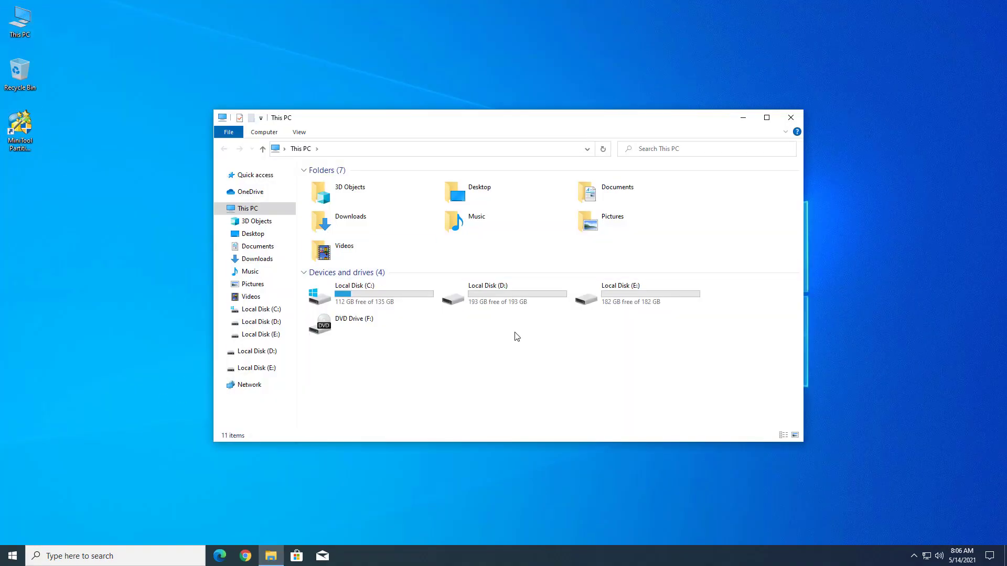
{"action": "left_click", "coordinate": [619, 293]}
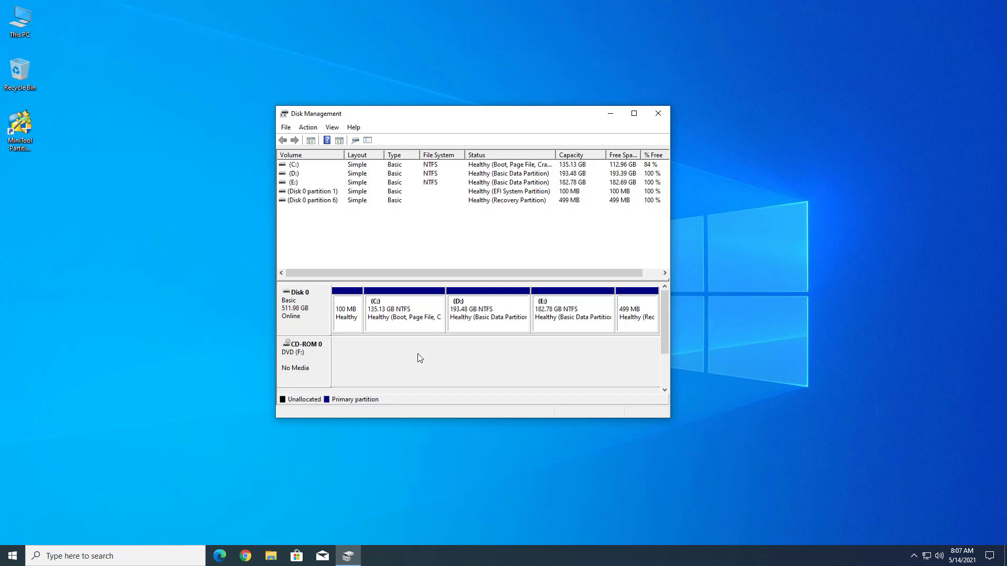
{"action": "left_click", "coordinate": [658, 114]}
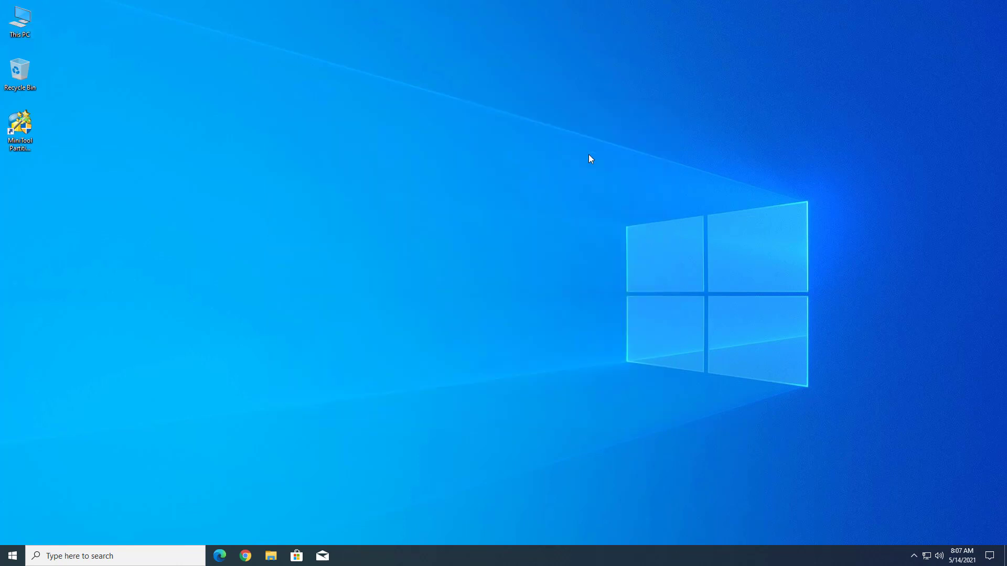
{"action": "mouse_move", "coordinate": [269, 170]}
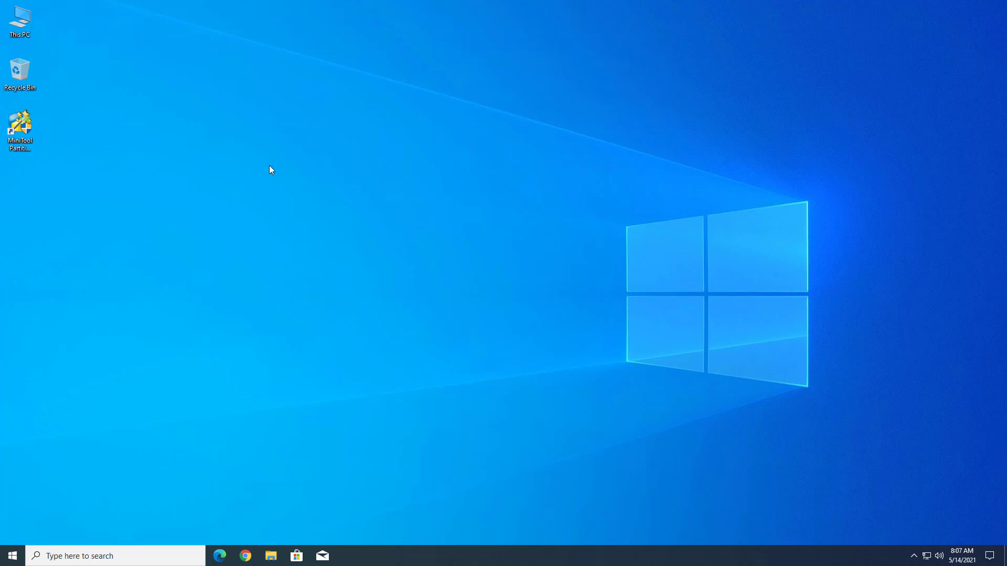